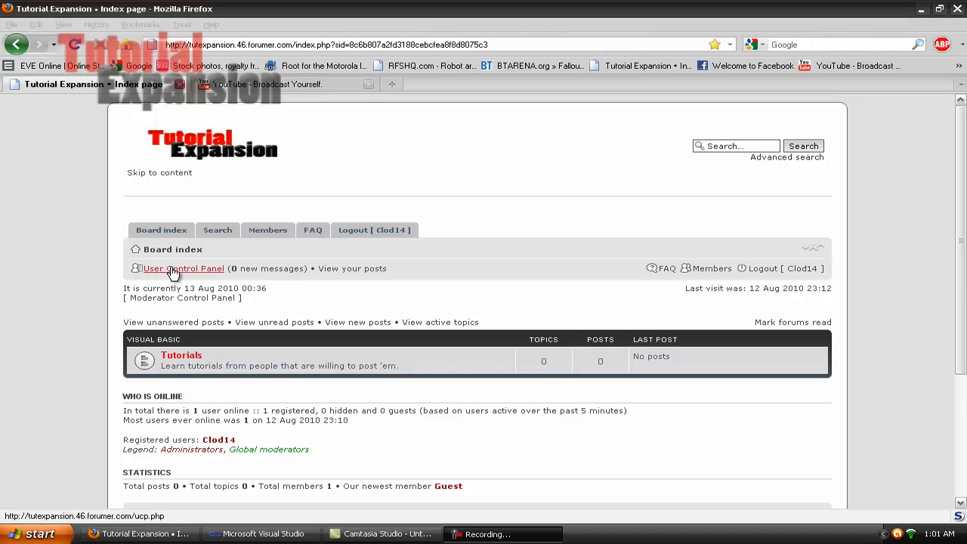
pyautogui.moveTo(172, 249)
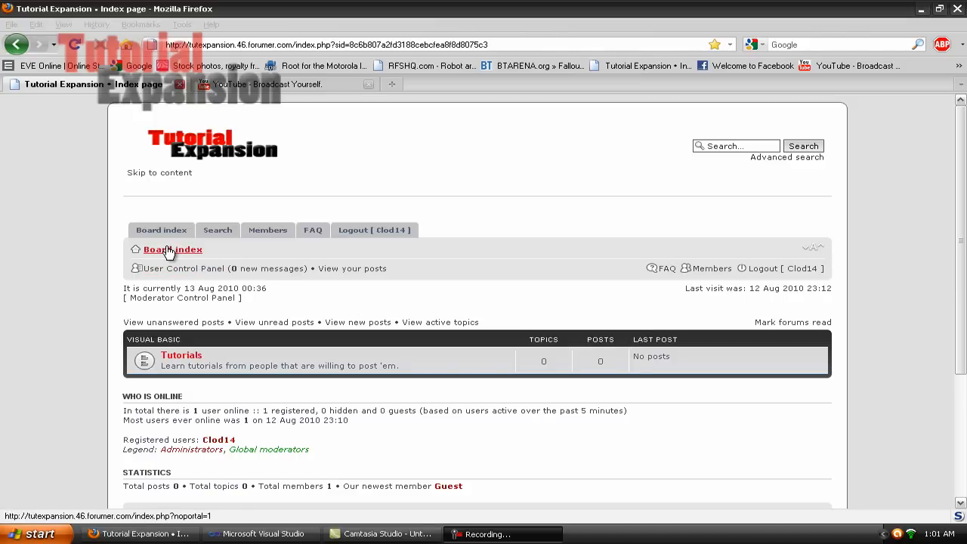
pyautogui.moveTo(81, 281)
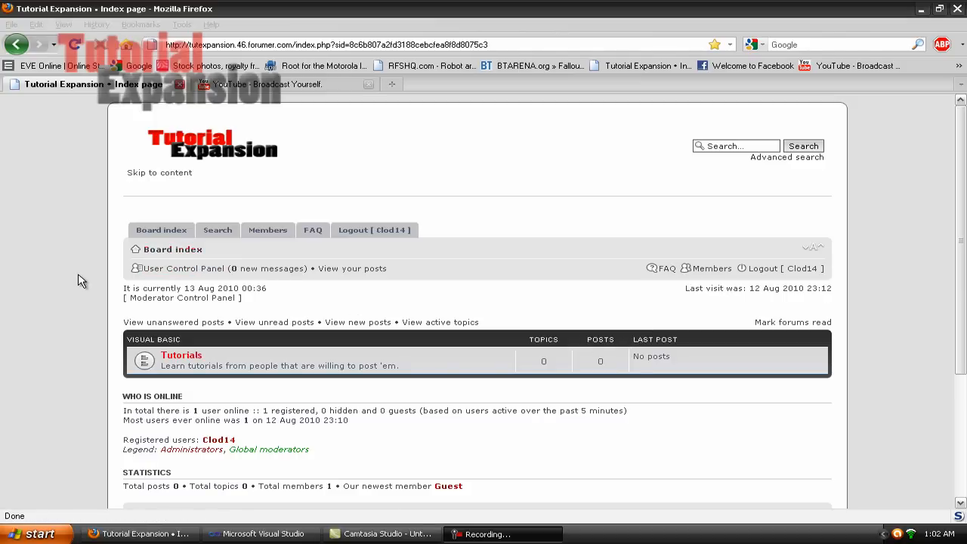
# - Create a Visual Basic Windows Forms Application project named WindowsApplication1 with a blank Form1
pyautogui.scroll(-3)
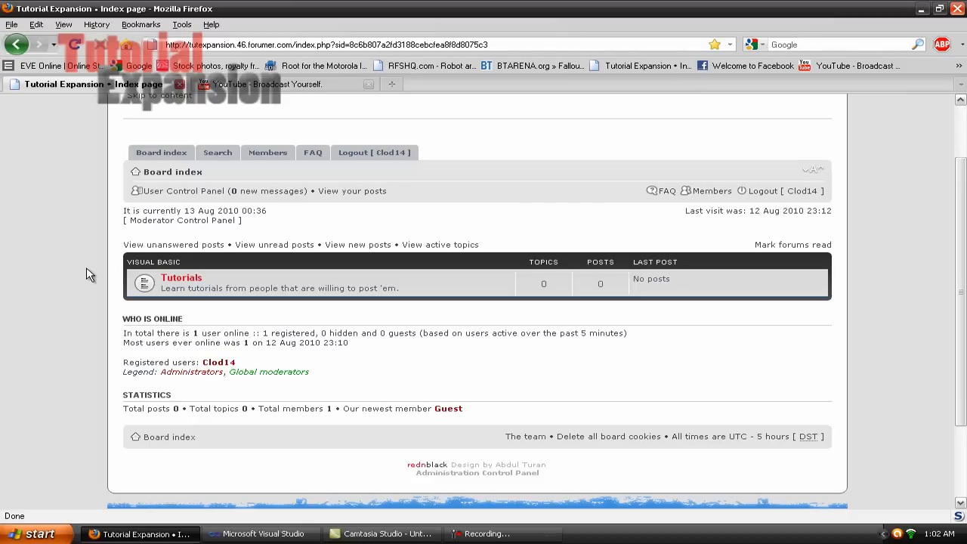
pyautogui.moveTo(94, 265)
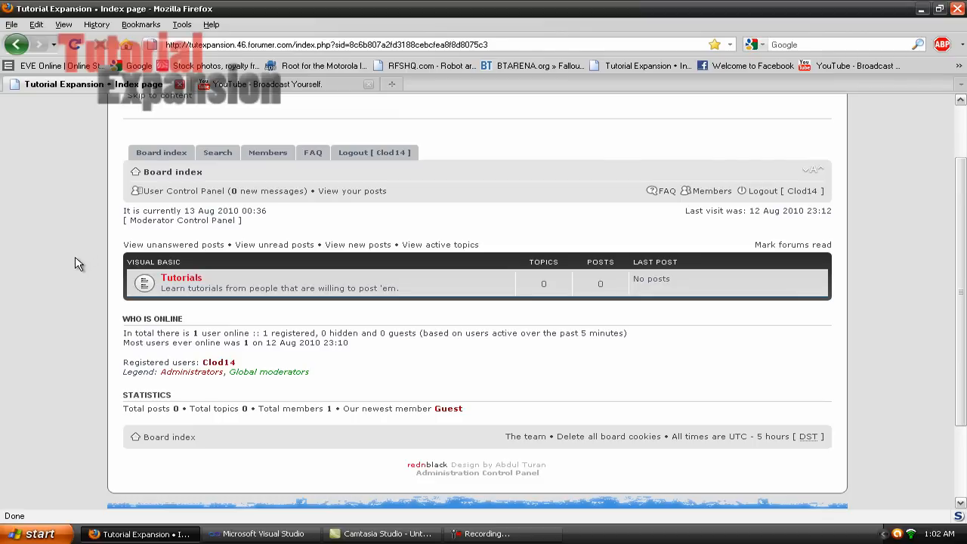
pyautogui.moveTo(82, 269)
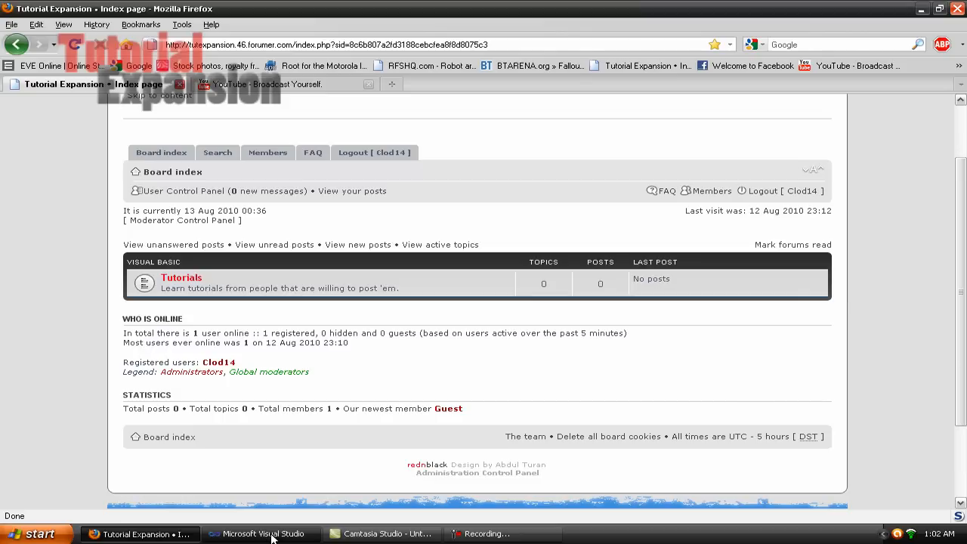
pyautogui.click(261, 533)
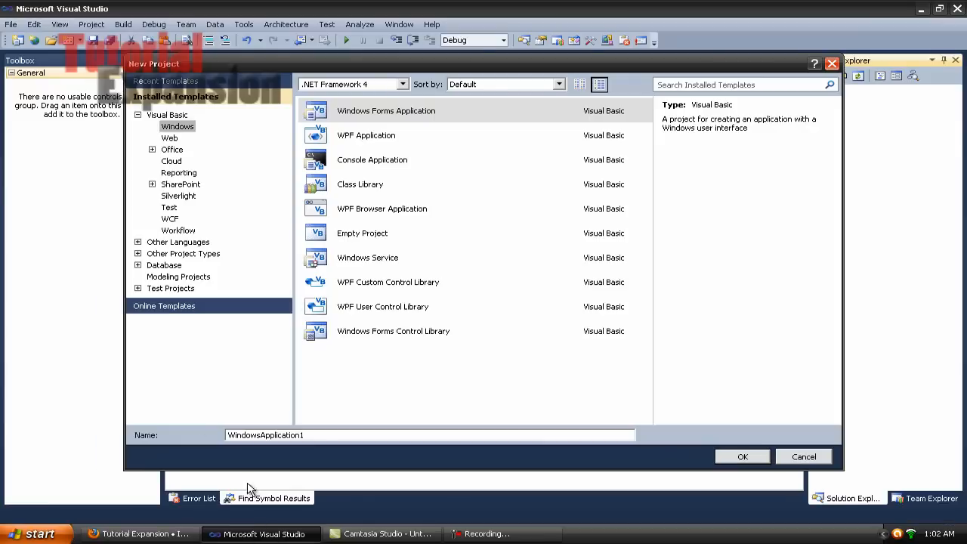
pyautogui.moveTo(169, 339)
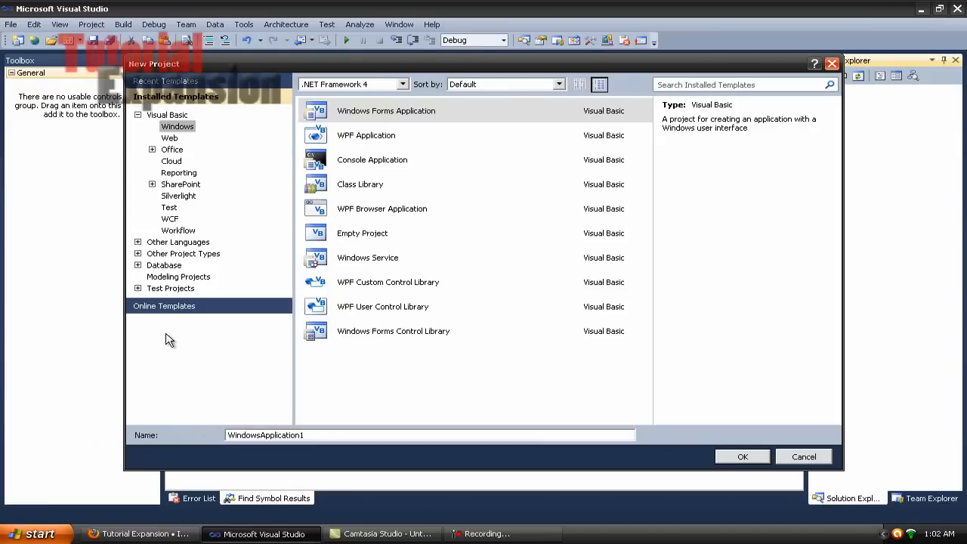
pyautogui.moveTo(261, 293)
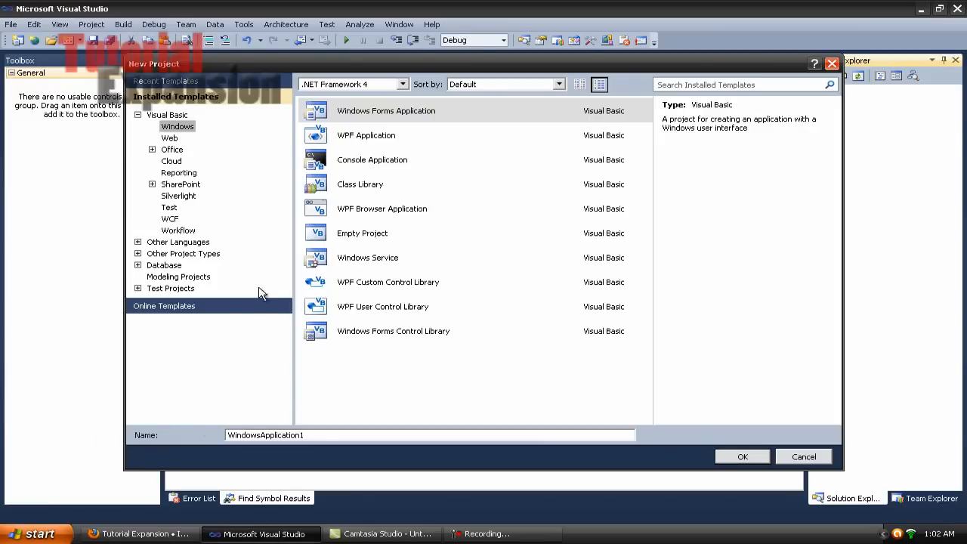
pyautogui.moveTo(210, 73)
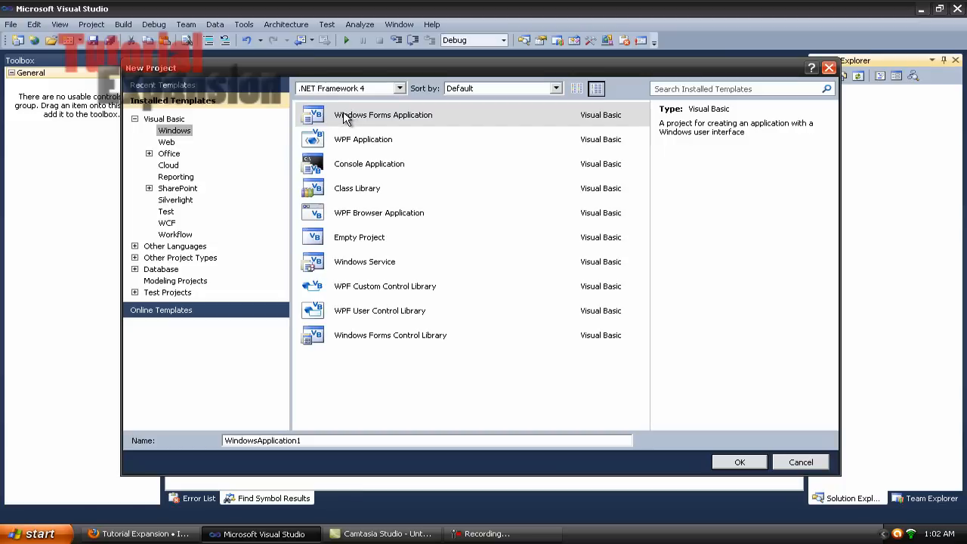
pyautogui.click(383, 114)
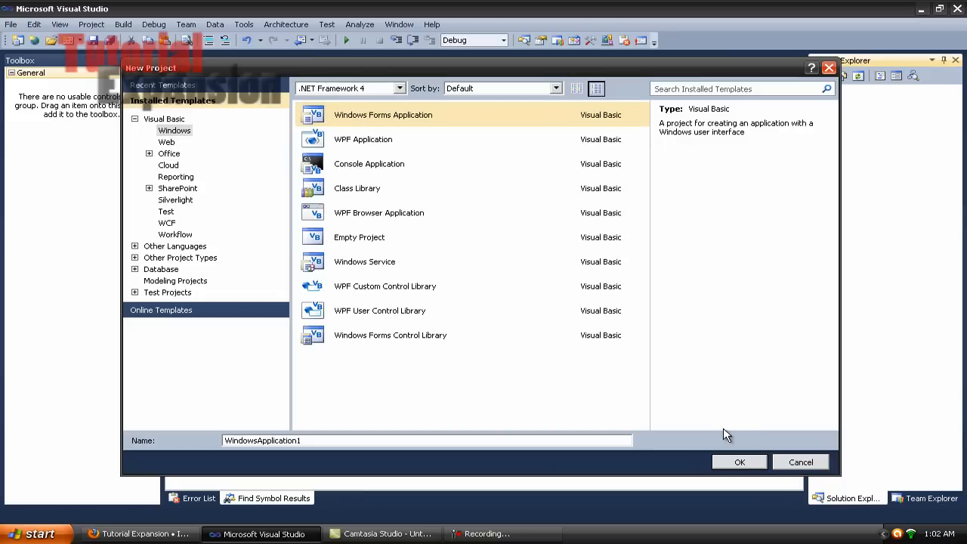
pyautogui.click(739, 462)
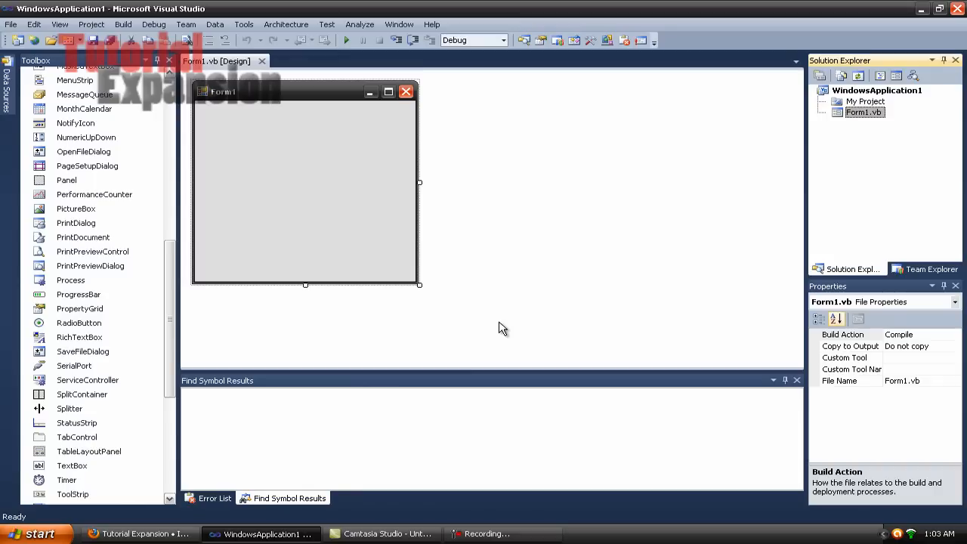
# - Place PictureBox1 on Form1 and enlarge it to about 300 by 300
pyautogui.click(75, 209)
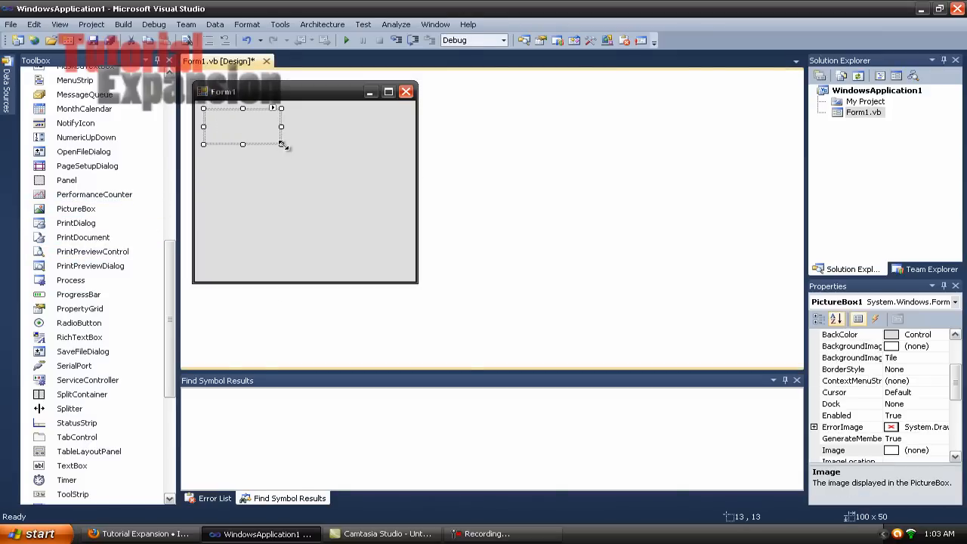
pyautogui.moveTo(282, 144); pyautogui.dragTo(405, 280)
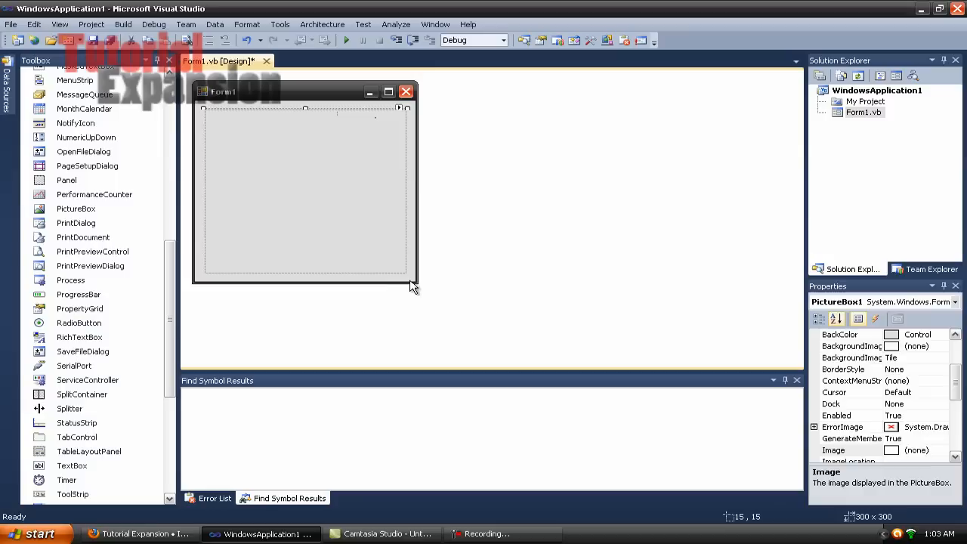
# - Add PictureBox1.ImageLocation = "" to the Form1_Load handler
pyautogui.doubleClick(302, 188)
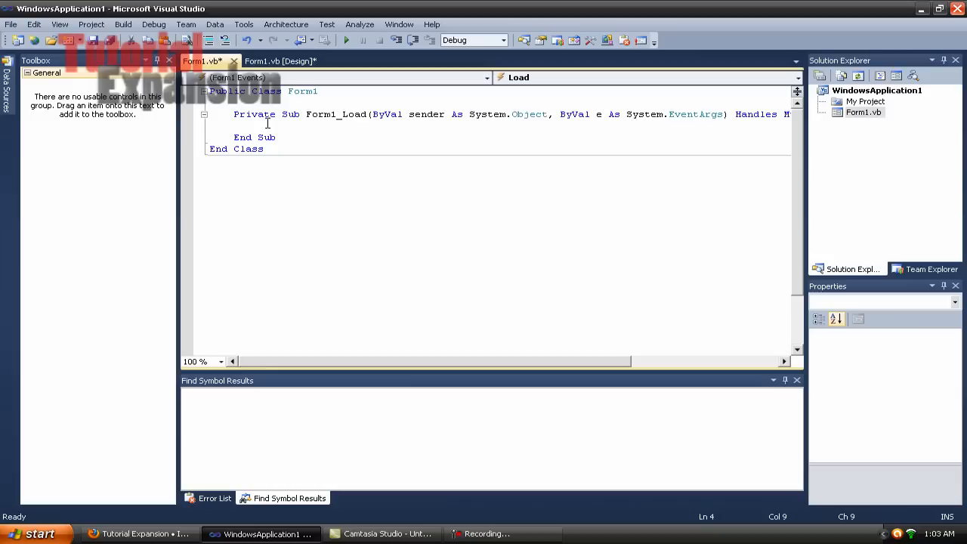
pyautogui.write('pictureBox1.')
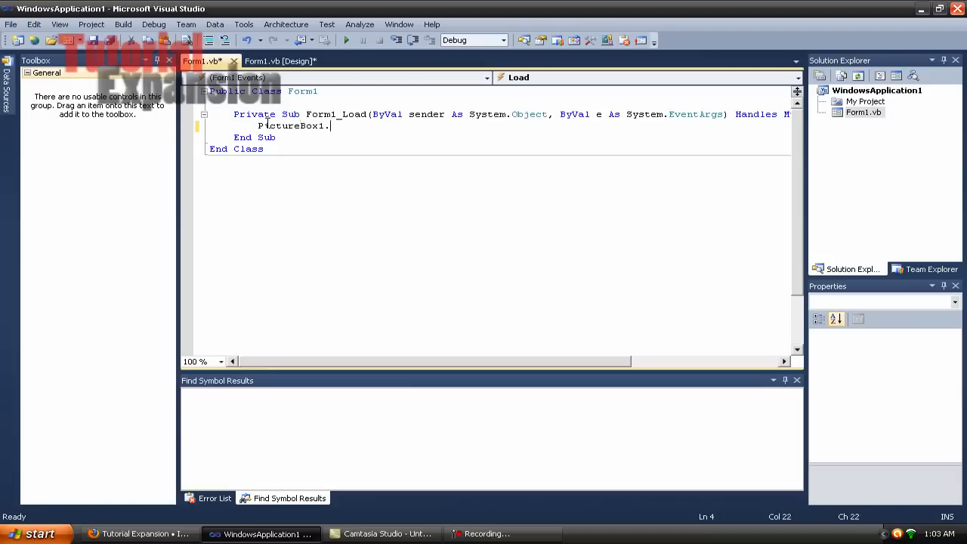
pyautogui.write('imagelocation = "')
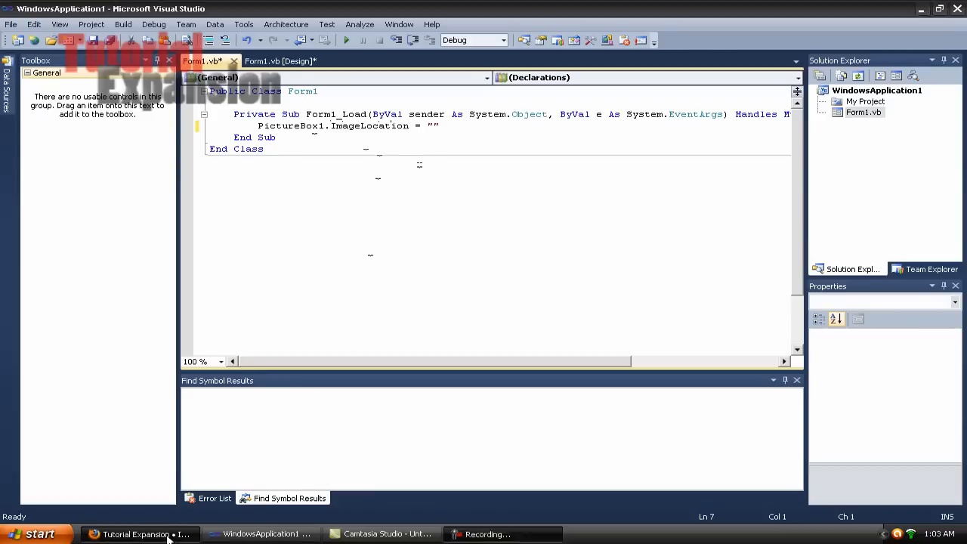
# - Search Google for catdog in the browser and open the catdog.jpg image page
pyautogui.click(140, 534)
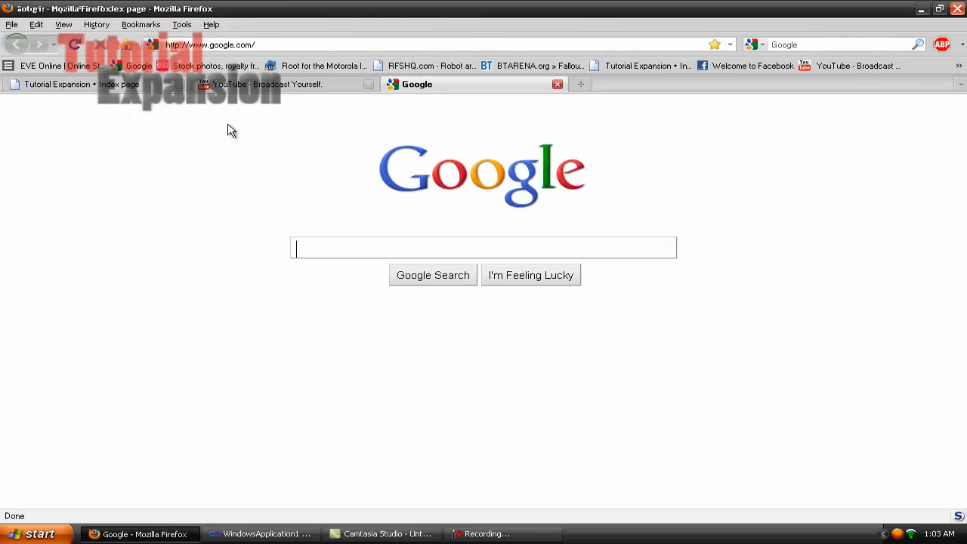
pyautogui.write('catdo')
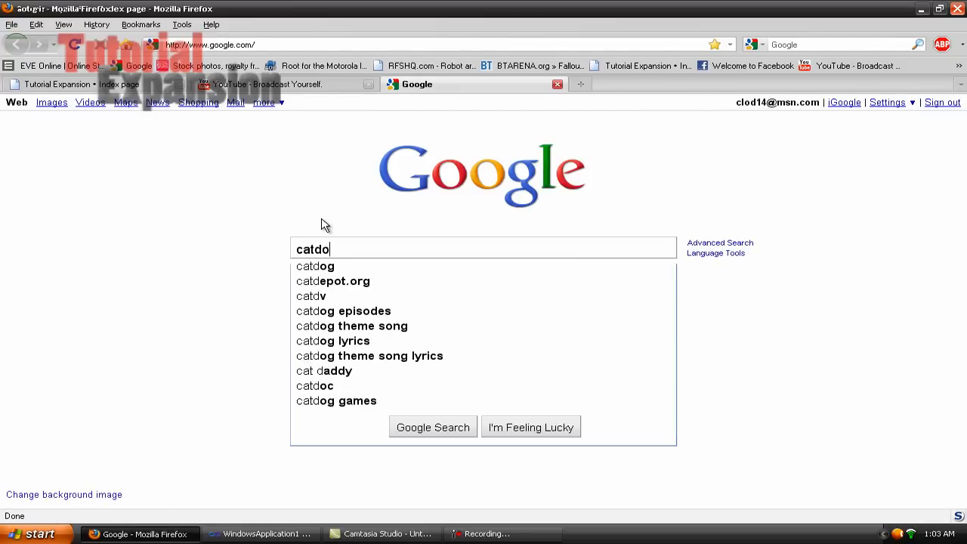
pyautogui.click(315, 266)
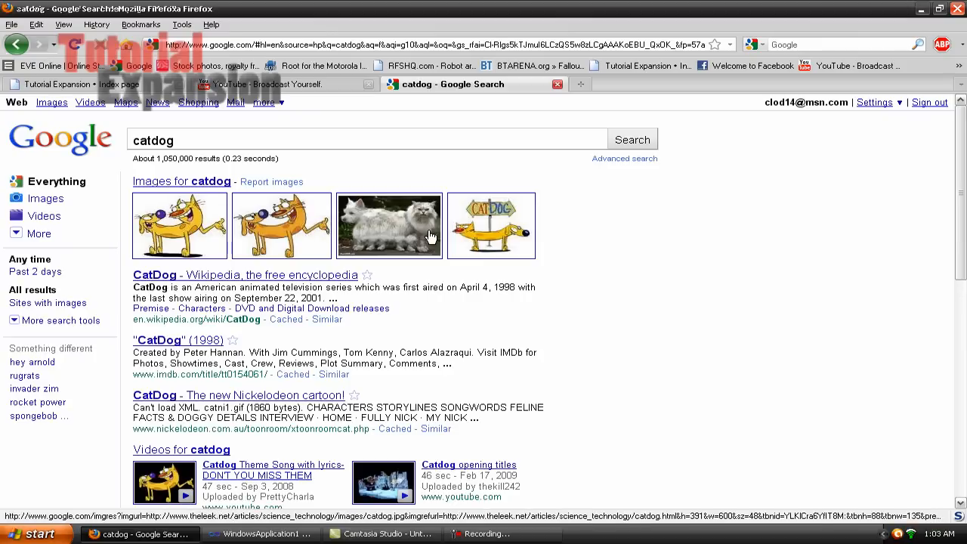
pyautogui.moveTo(385, 229)
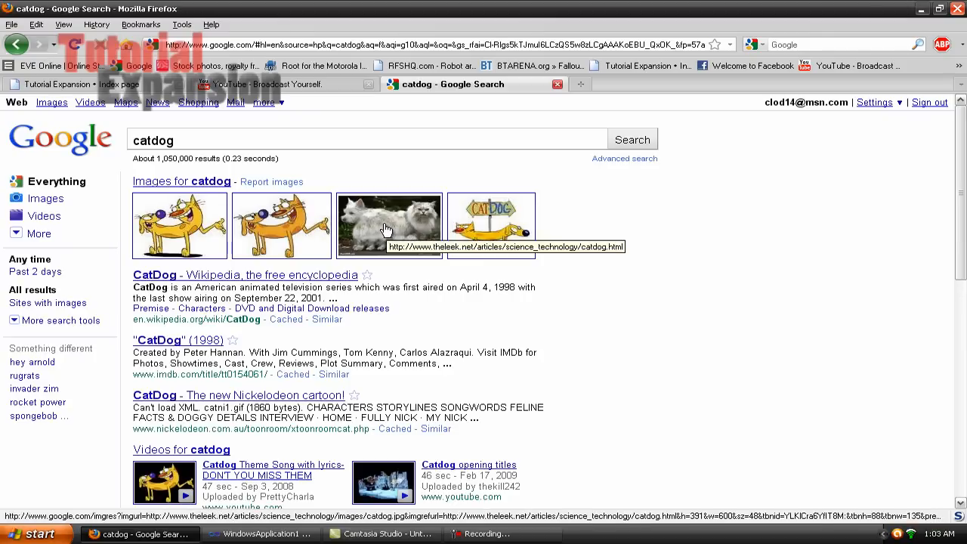
pyautogui.click(390, 226)
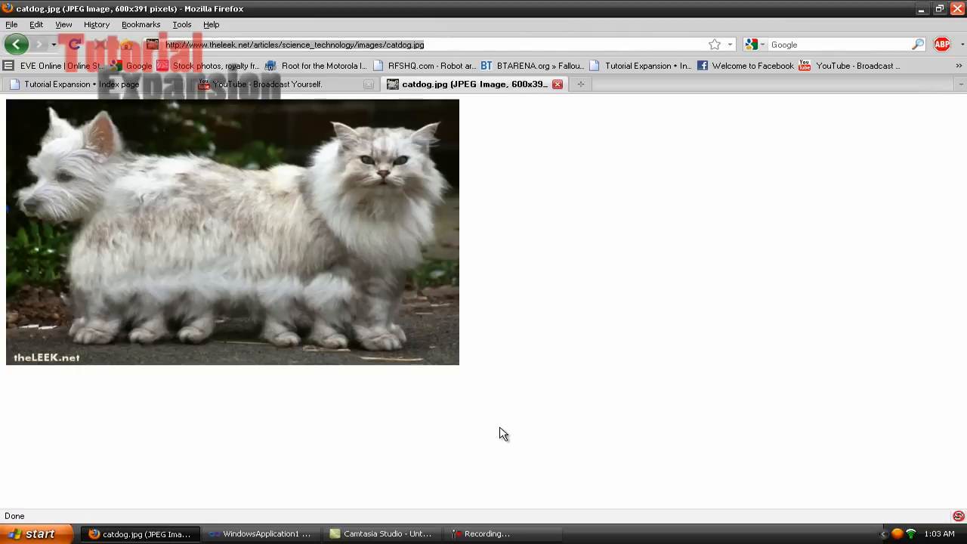
pyautogui.click(261, 533)
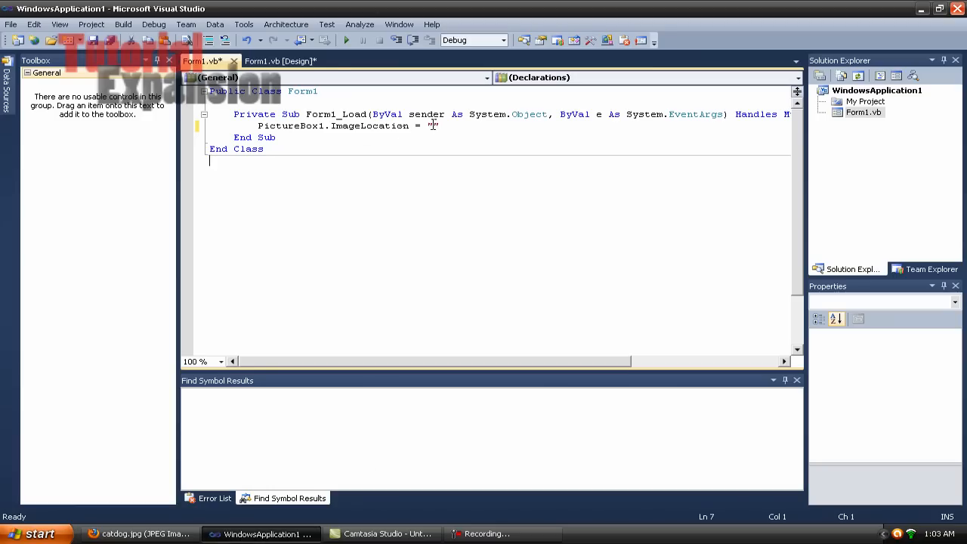
pyautogui.write('http://www.theleek.net/articles/science_technology/images/catdog.jpg')
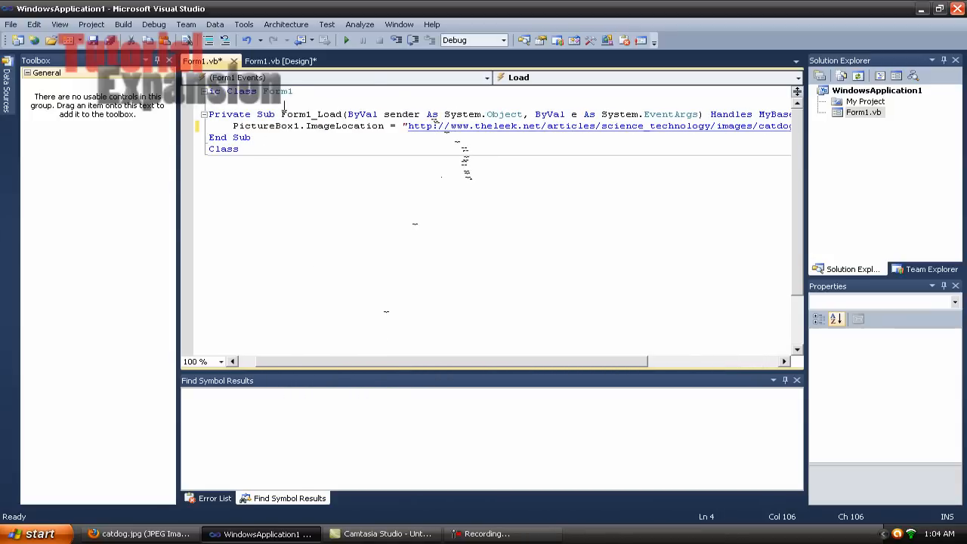
pyautogui.click(280, 61)
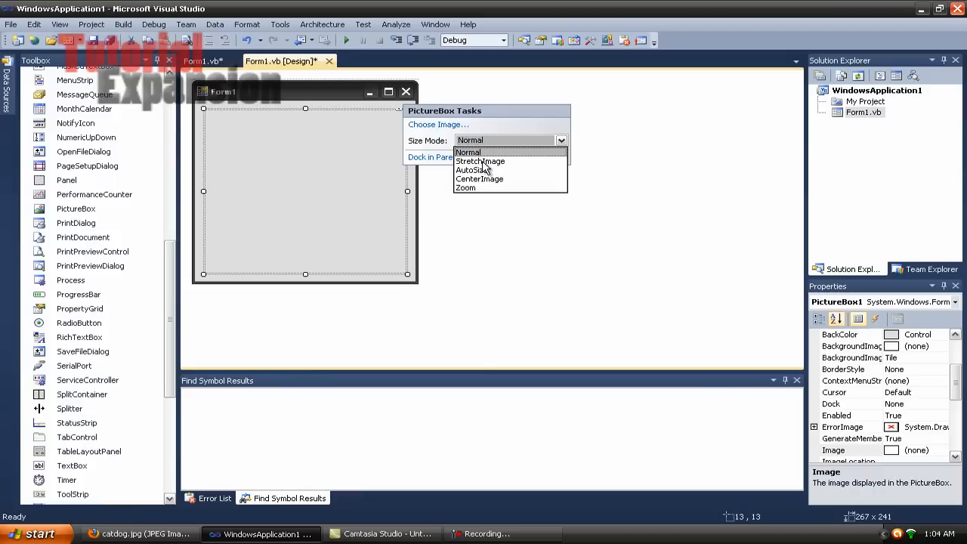
# - Set PictureBox1's Size Mode to StretchImage and run the app showing the catdog photo
pyautogui.click(473, 170)
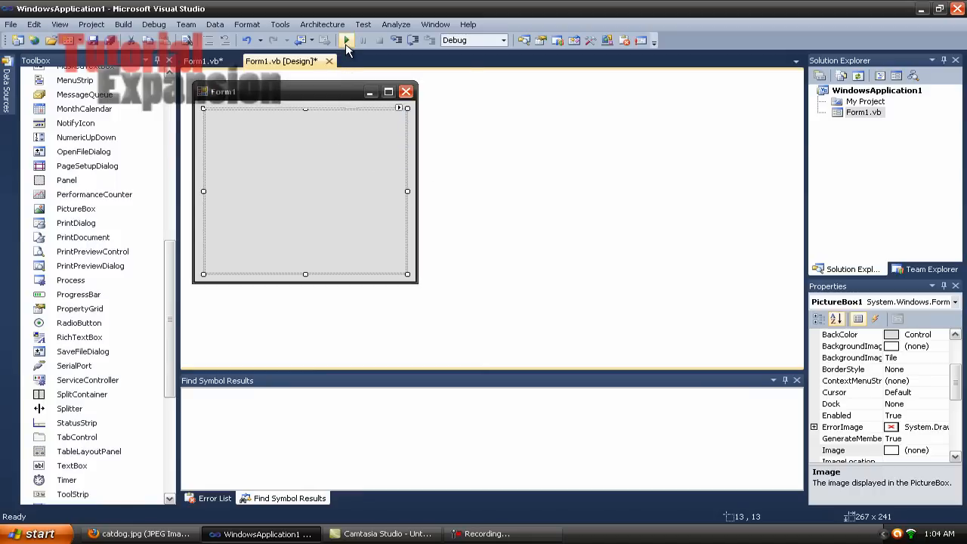
pyautogui.click(347, 40)
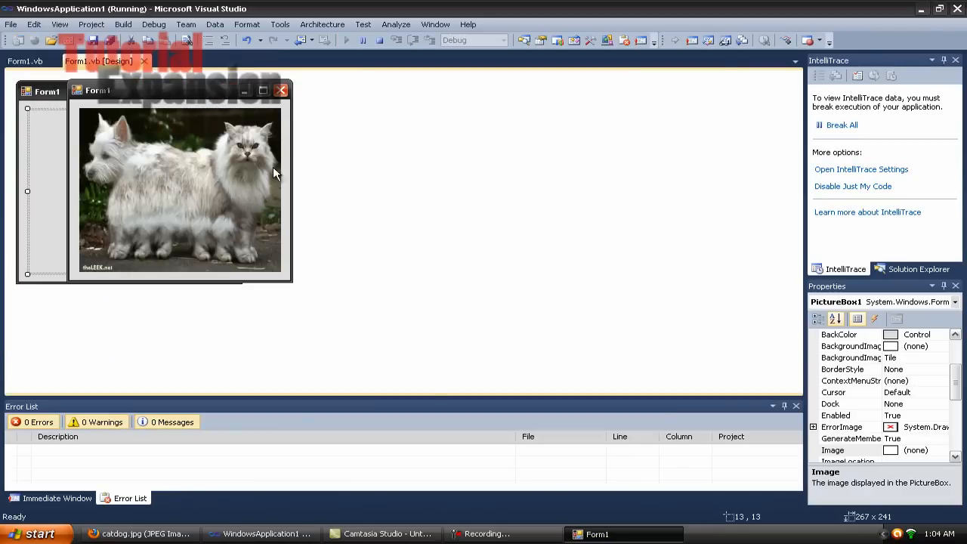
pyautogui.moveTo(97, 90); pyautogui.dragTo(311, 98)
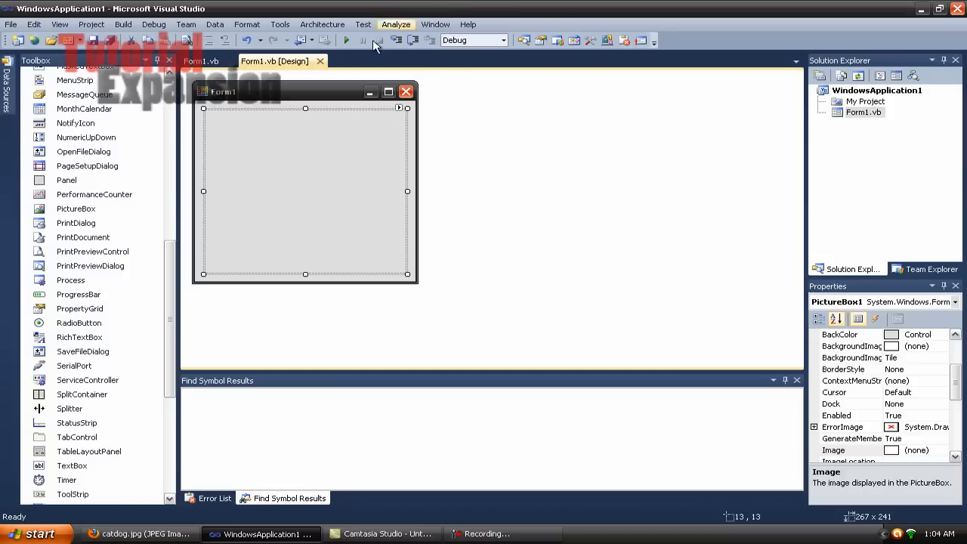
pyautogui.moveTo(386, 47)
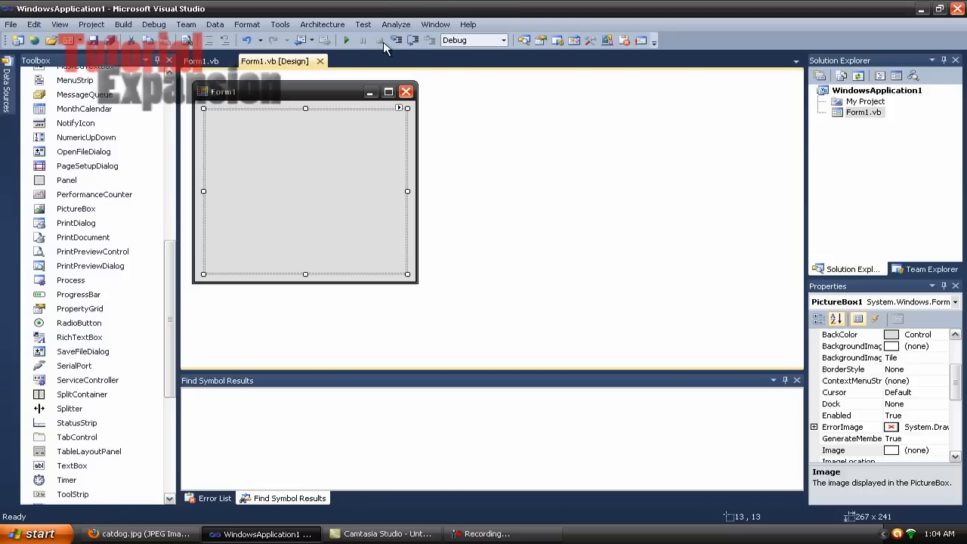